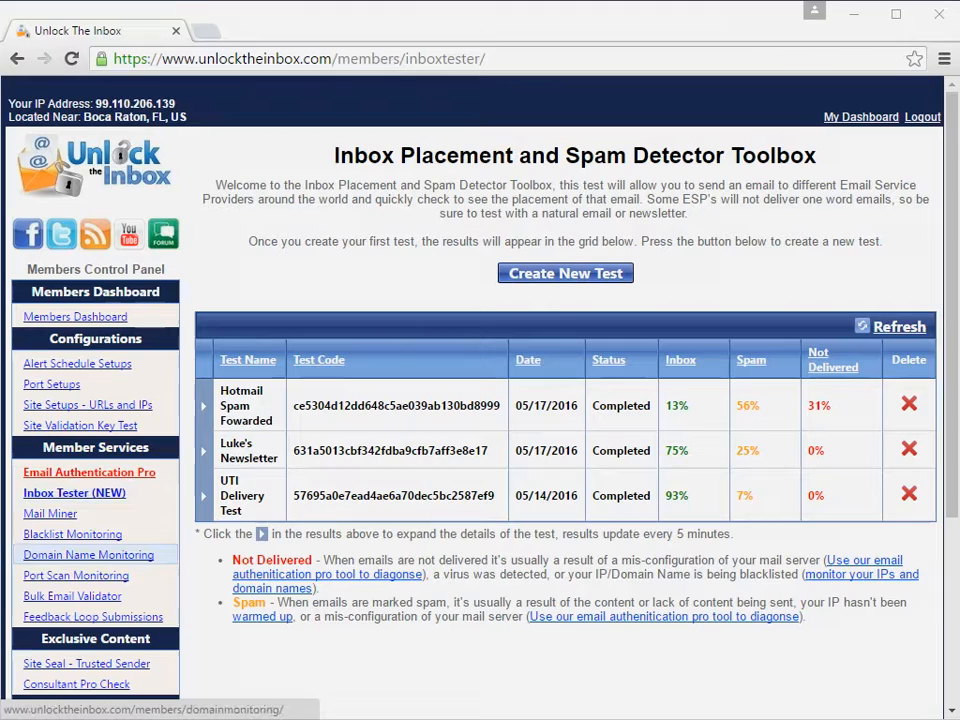
{"action": "mouse_move", "coordinate": [76, 576]}
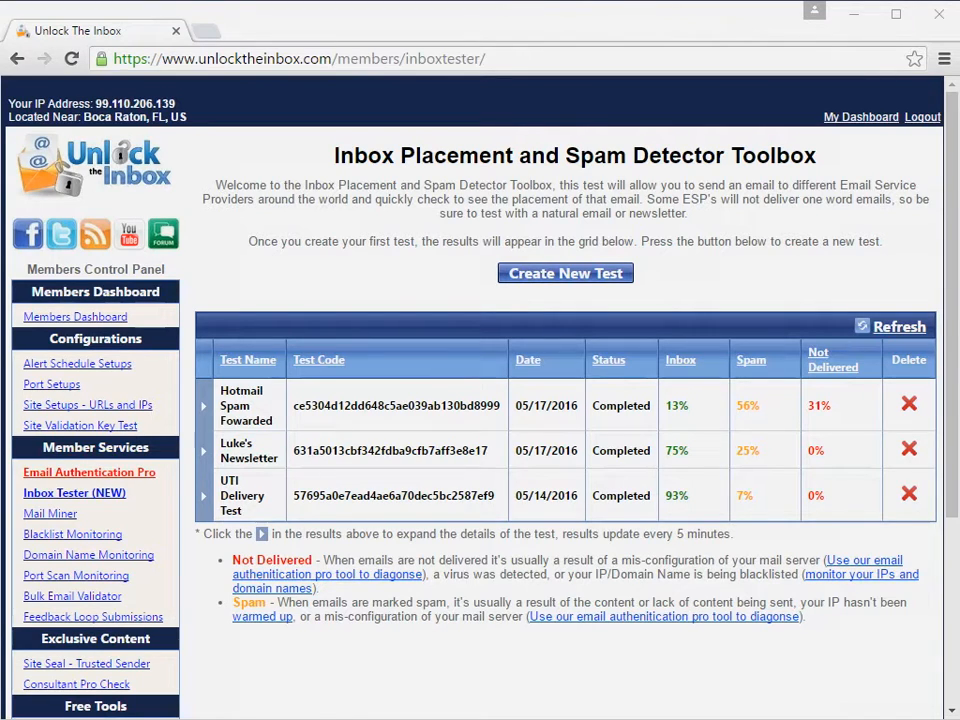
{"action": "mouse_move", "coordinate": [88, 472]}
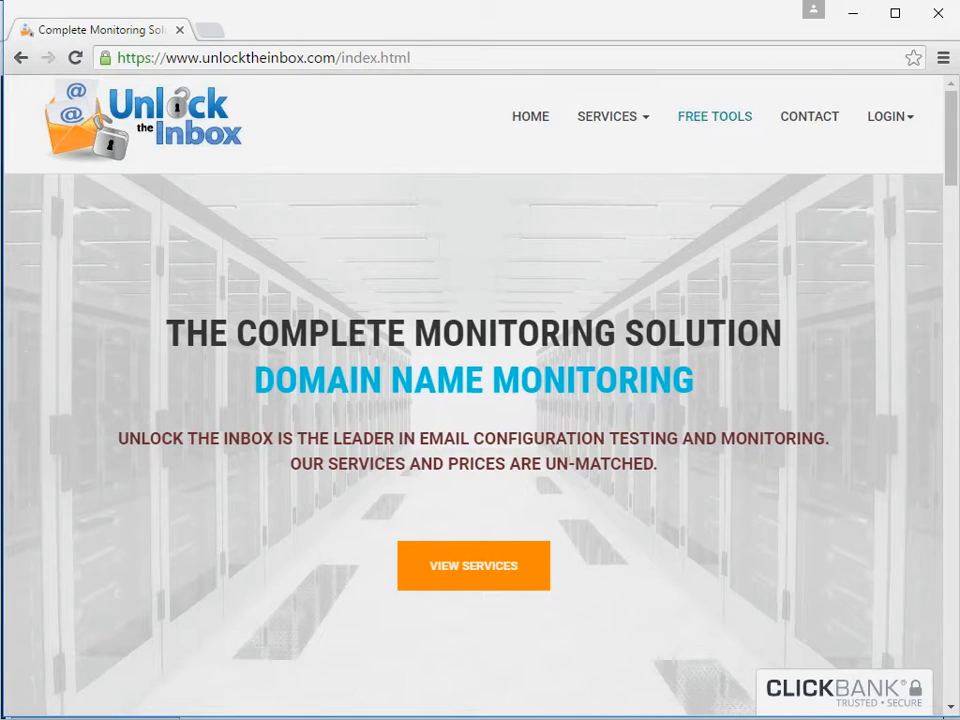
- Navigate via Services to the Email Authentication & Configuration Tester and its pricing and Create An Account section
{"action": "left_click", "coordinate": [608, 116]}
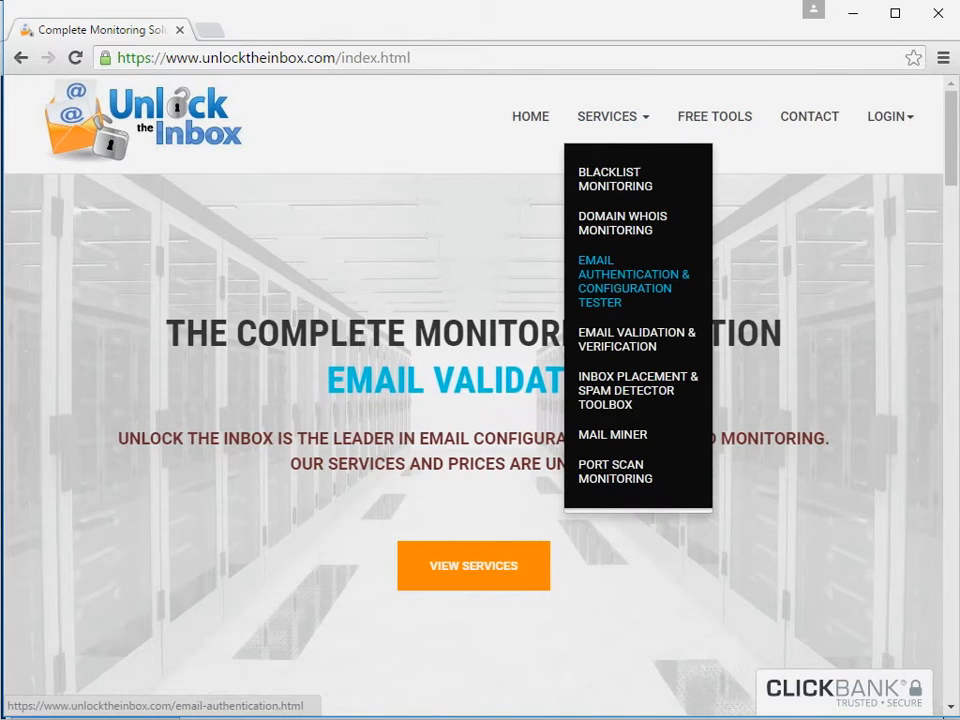
{"action": "left_click", "coordinate": [632, 280]}
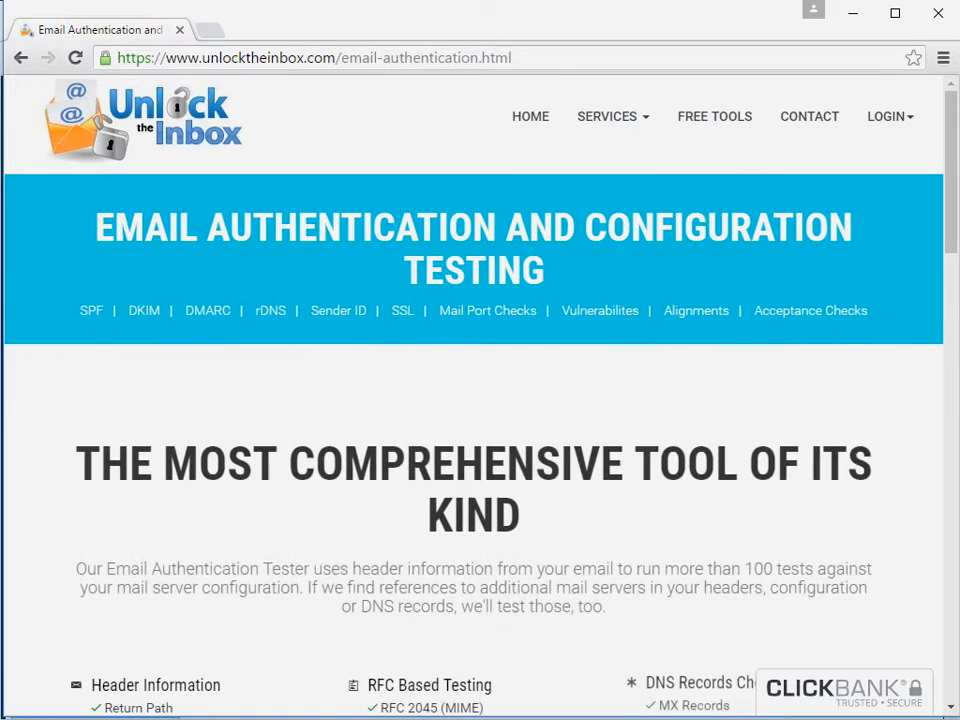
{"action": "scroll", "scroll_direction": "down", "scroll_amount": 3}
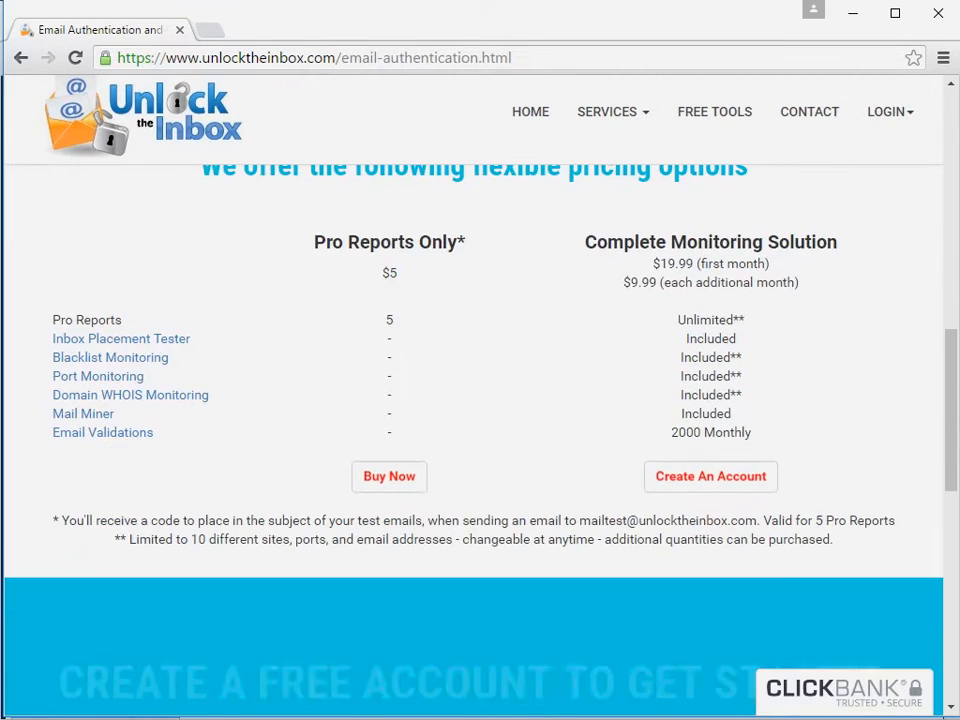
{"action": "scroll", "scroll_direction": "down", "scroll_amount": 3}
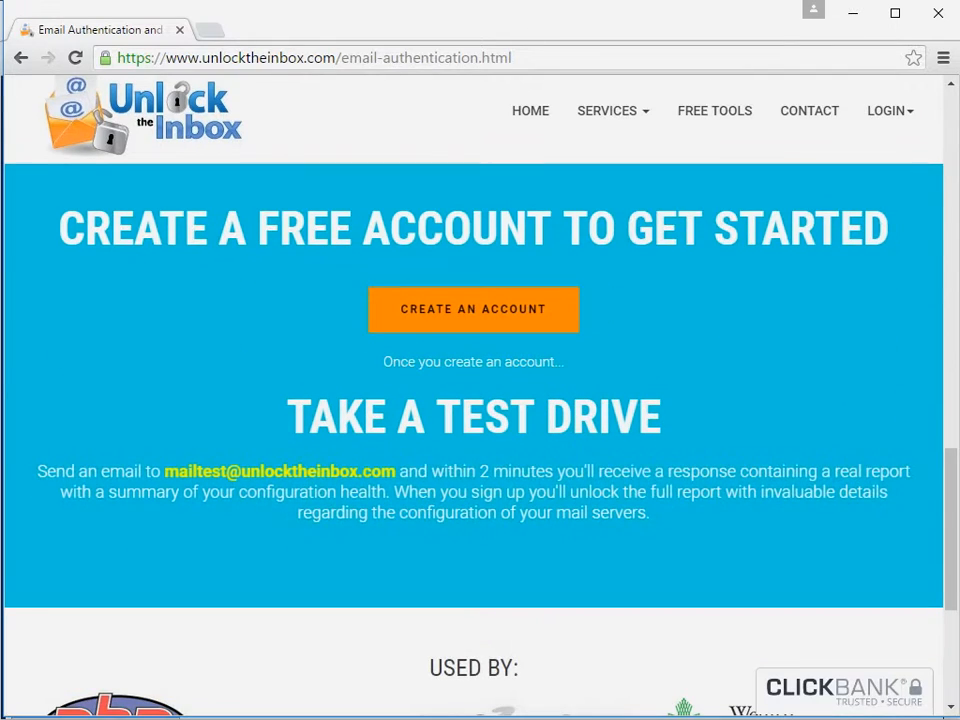
{"action": "double_click", "coordinate": [196, 472]}
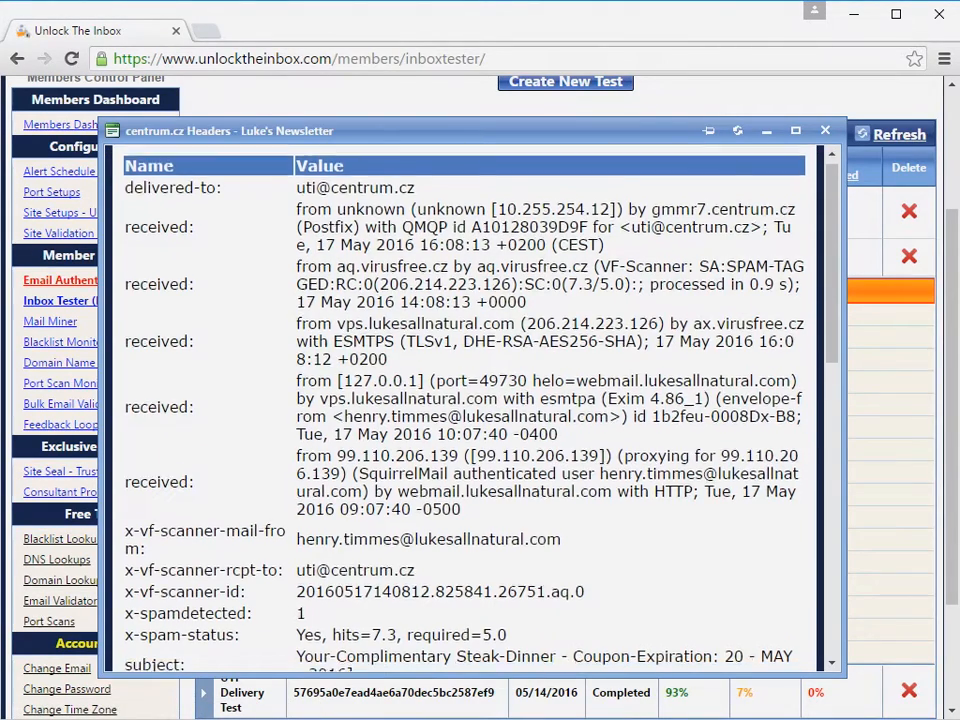
- Review the x-spamdetected header, required score 5.0 and subject line, then close the header details
{"action": "scroll", "scroll_direction": "down", "scroll_amount": 3}
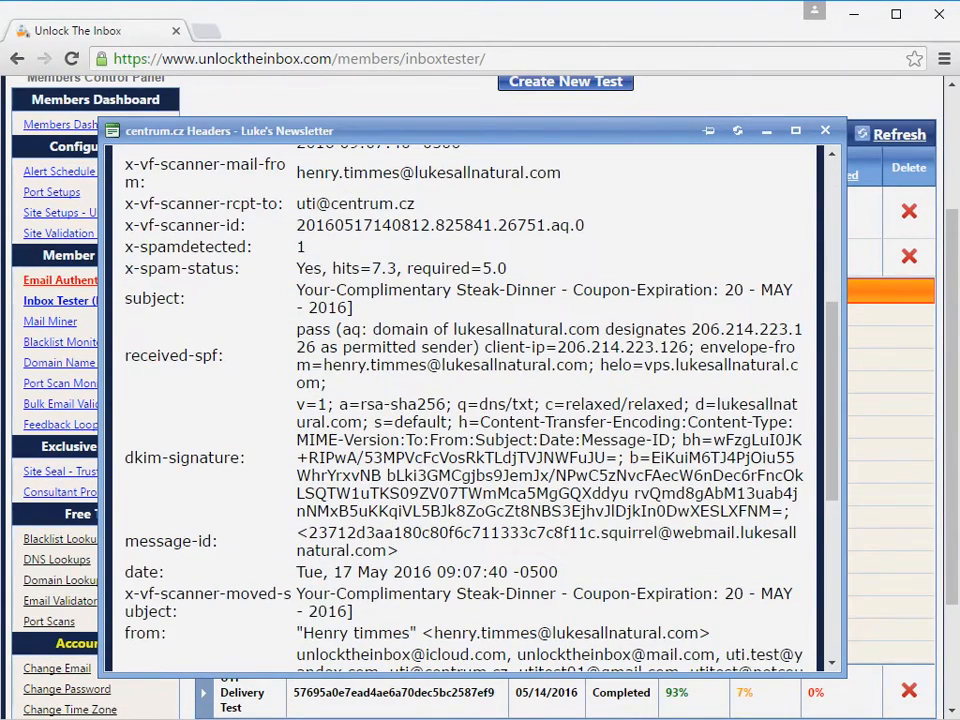
{"action": "double_click", "coordinate": [176, 268]}
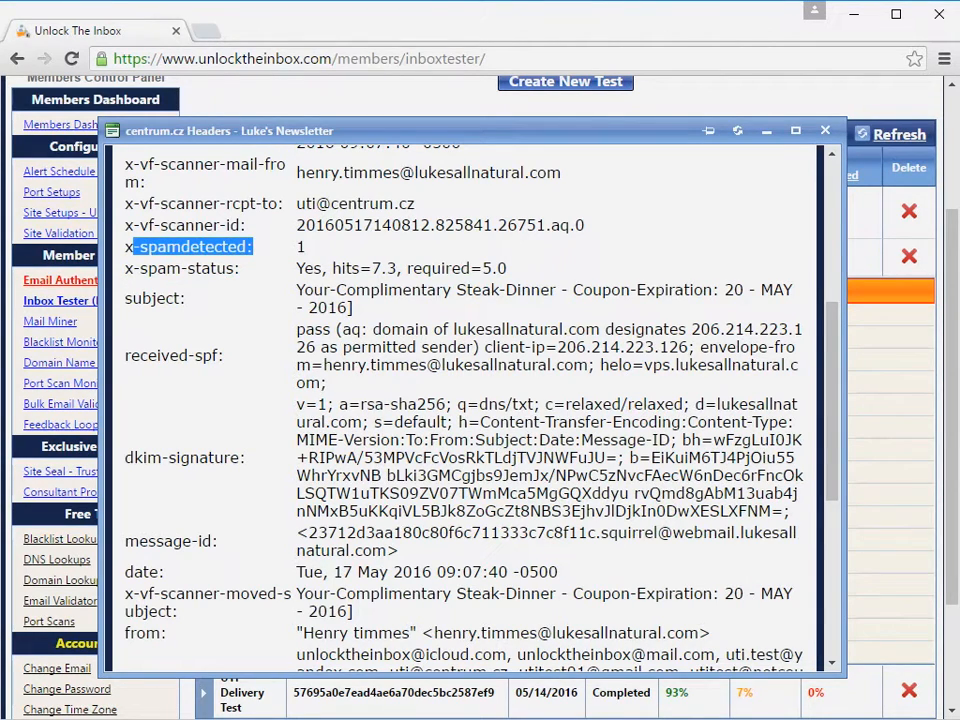
{"action": "double_click", "coordinate": [308, 268]}
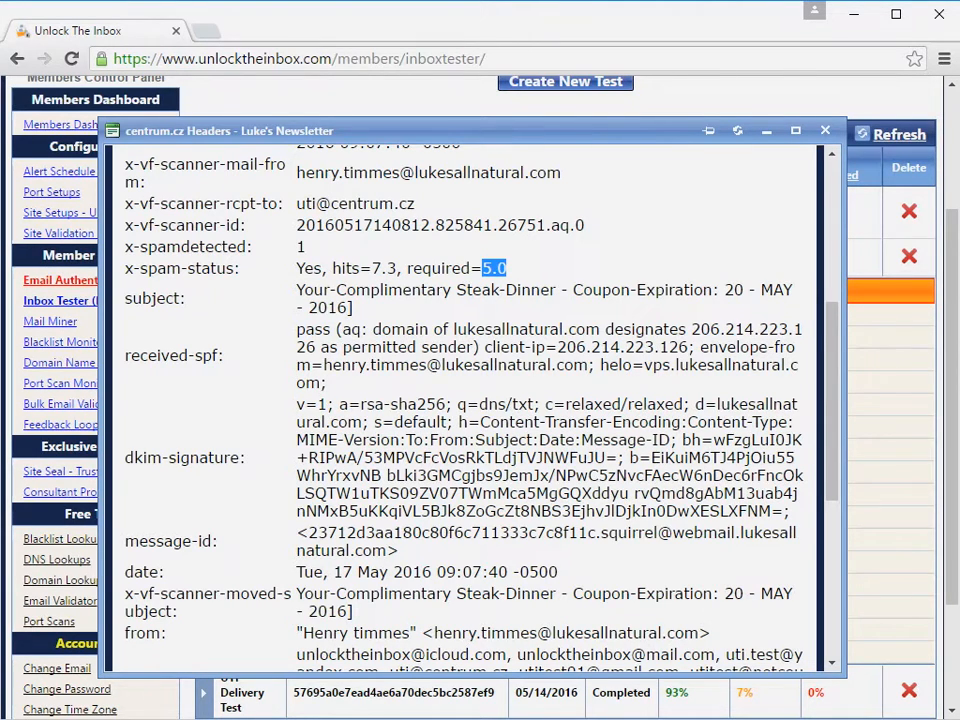
{"action": "scroll", "scroll_direction": "down", "scroll_amount": 3}
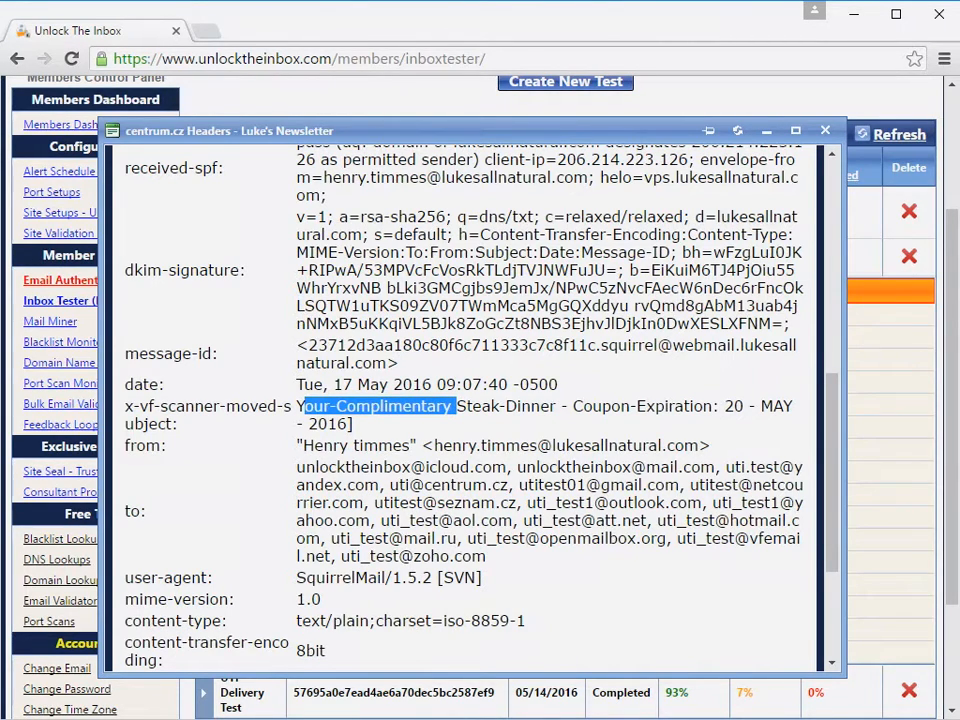
{"action": "left_click_drag", "start_coordinate": [300, 404], "coordinate": [548, 404]}
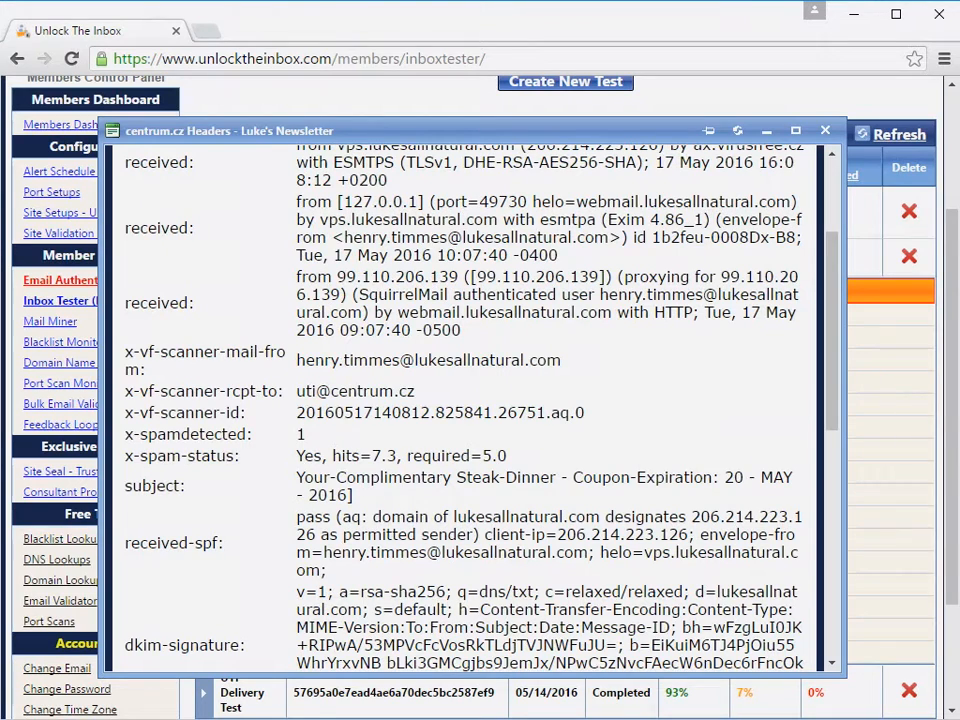
{"action": "left_click", "coordinate": [824, 130]}
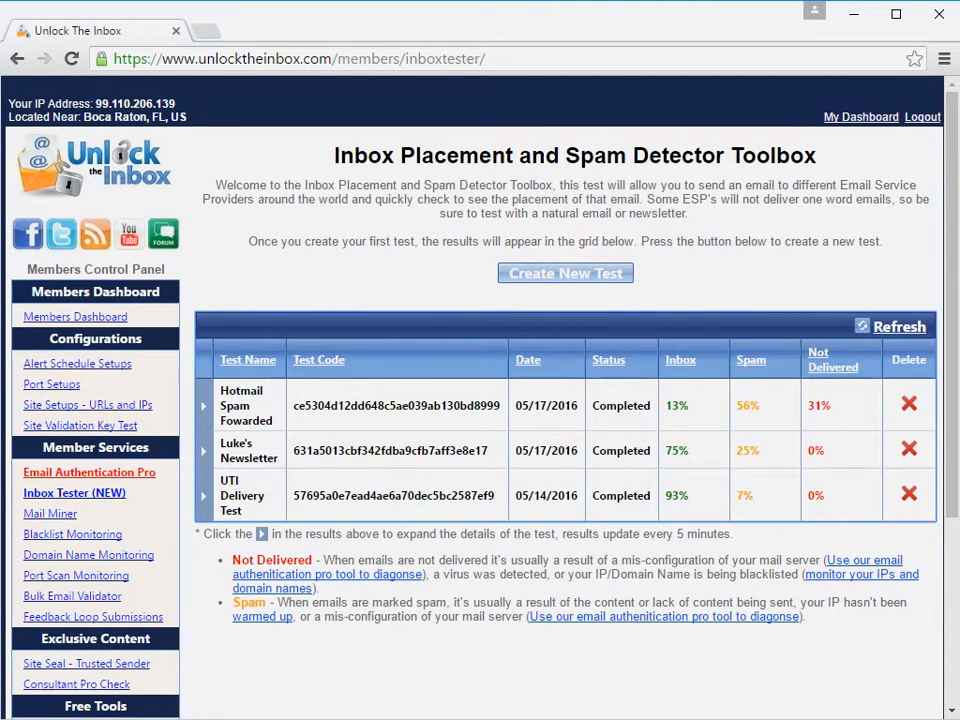
- Create a new placement test named 'Demo' and select its full list of seed email addresses
{"action": "left_click", "coordinate": [564, 272]}
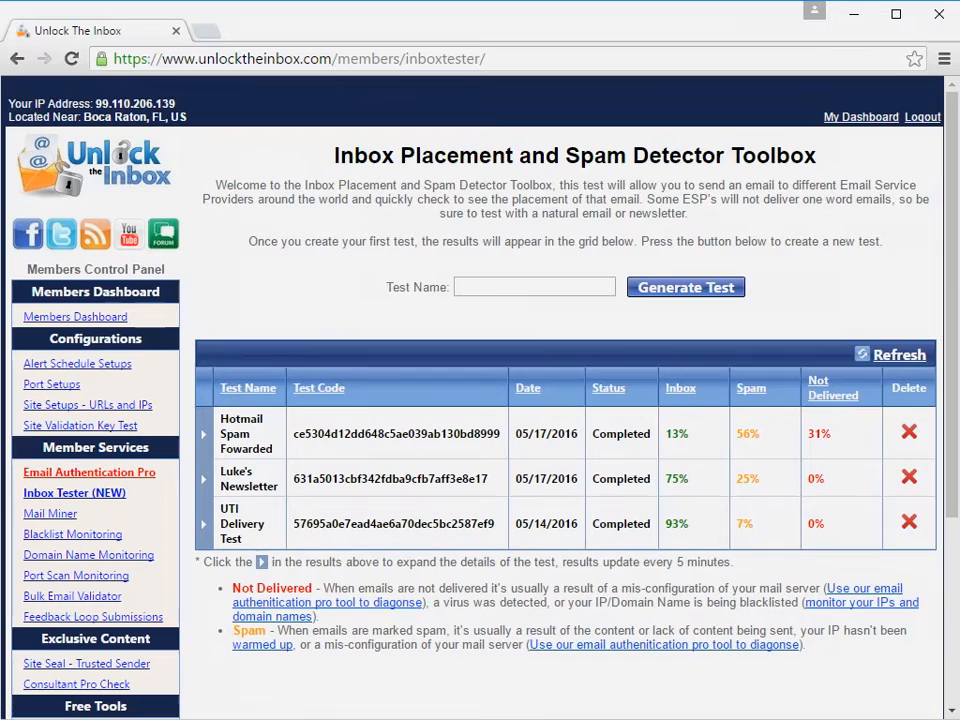
{"action": "left_click", "coordinate": [534, 288]}
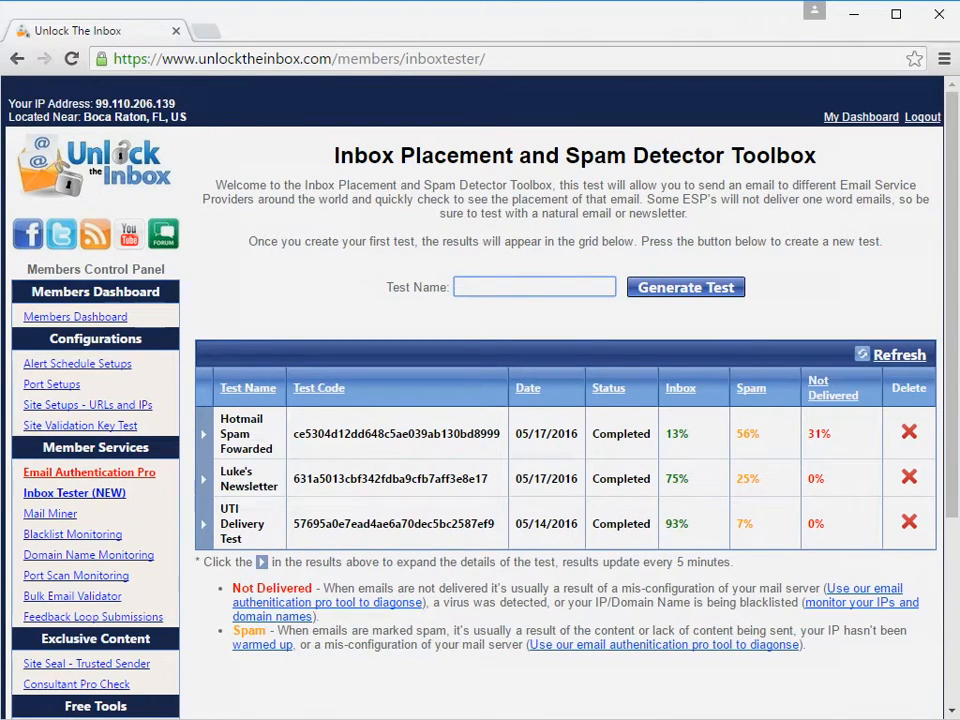
{"action": "type", "text": "Demo"}
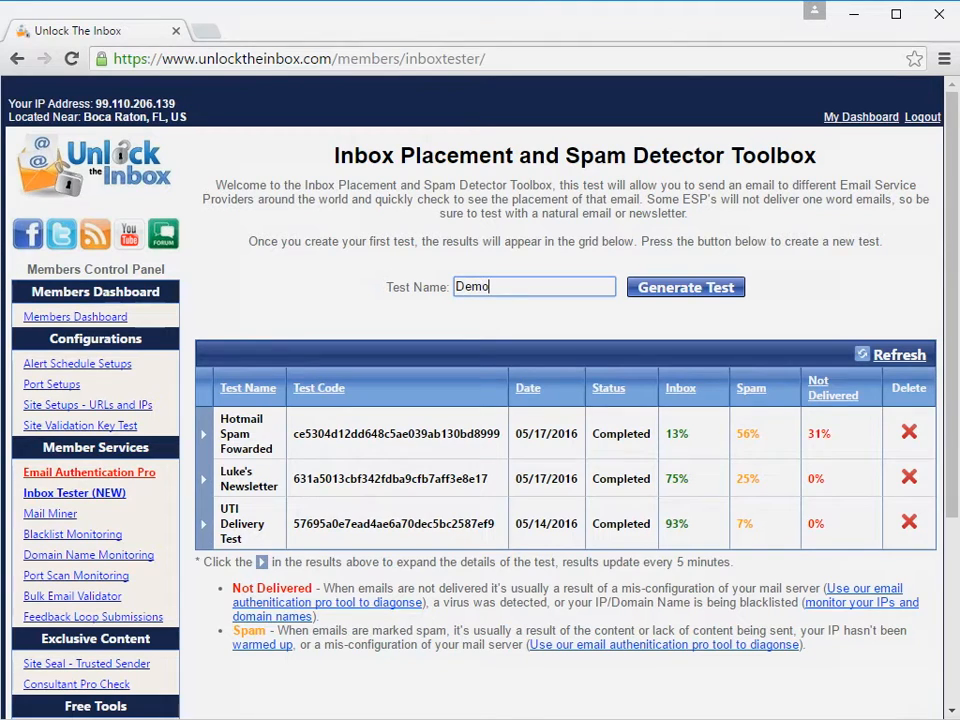
{"action": "left_click", "coordinate": [684, 288]}
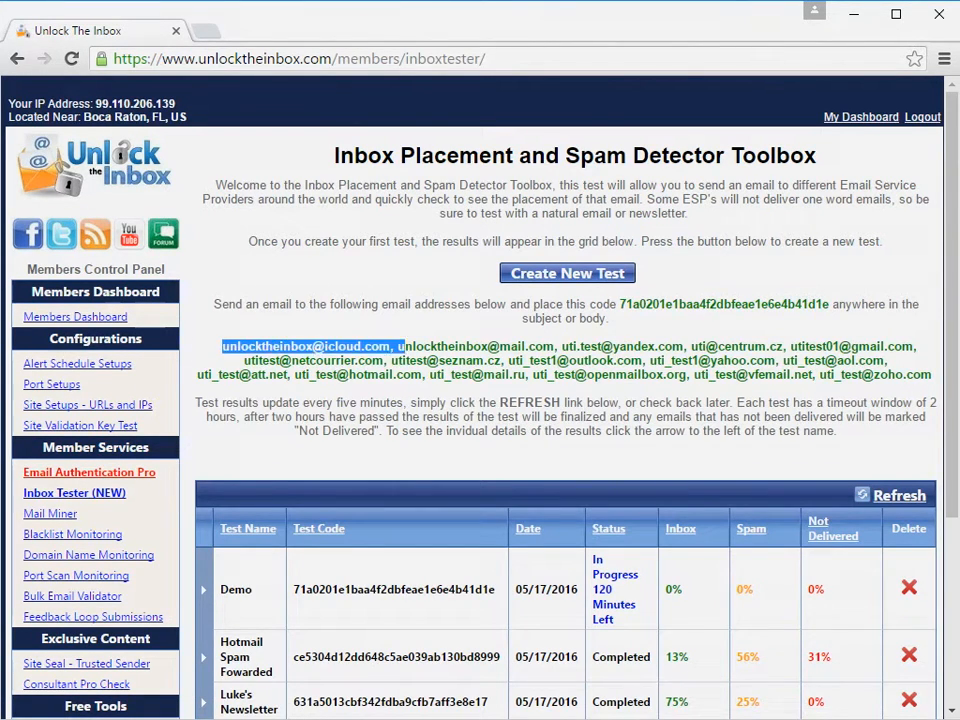
{"action": "left_click_drag", "start_coordinate": [222, 346], "coordinate": [930, 374]}
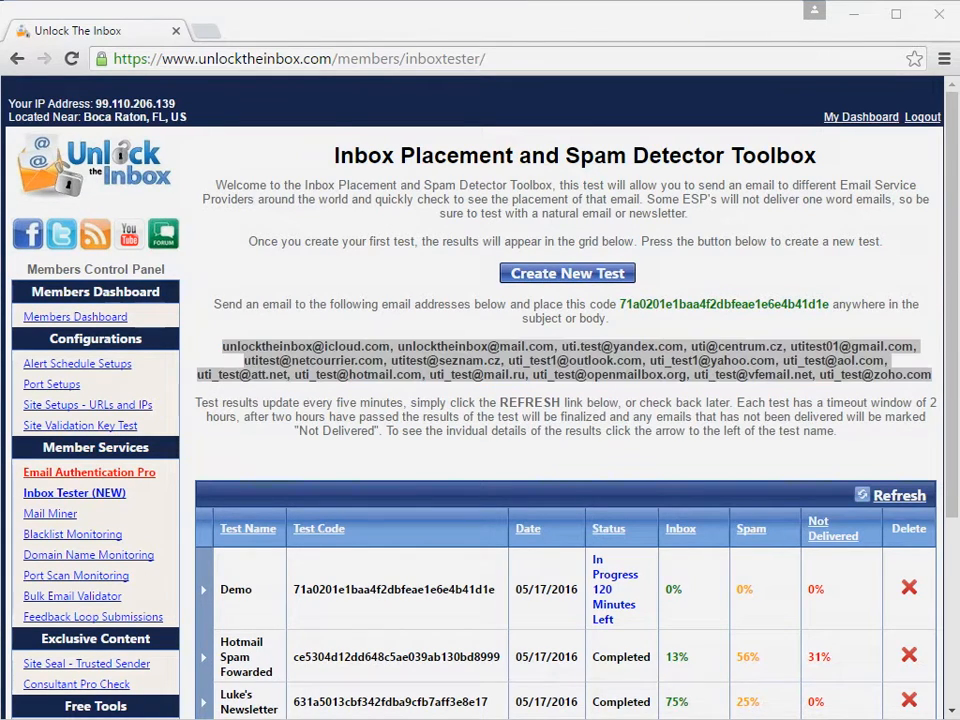
- Compose a new message to the seed addresses with subject 'This is a test!'
{"action": "left_click", "coordinate": [566, 272]}
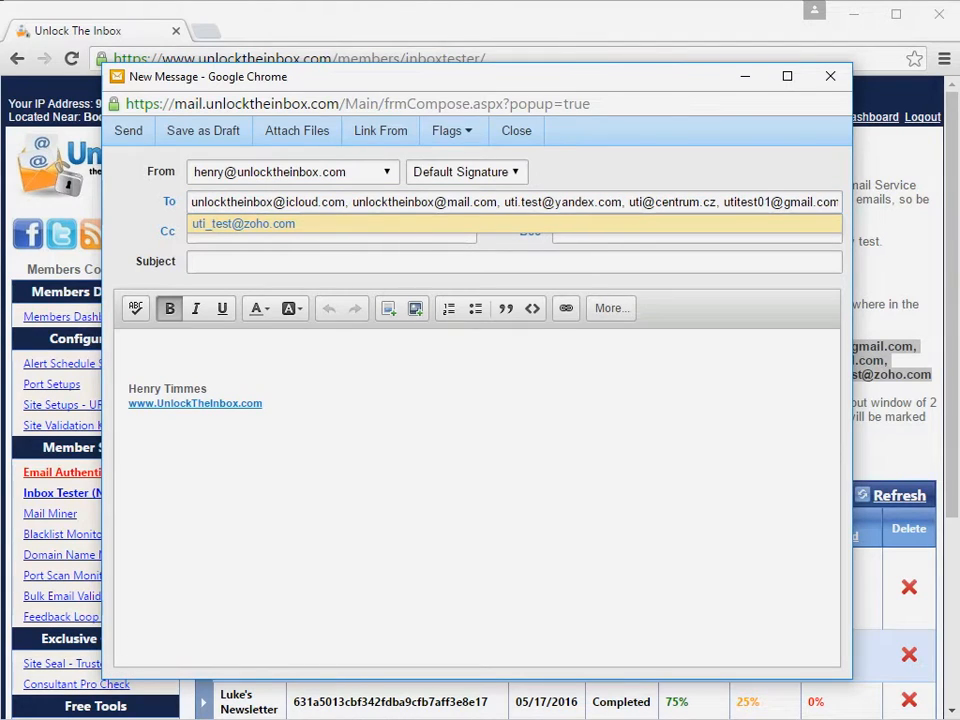
{"action": "type", "text": "This is"}
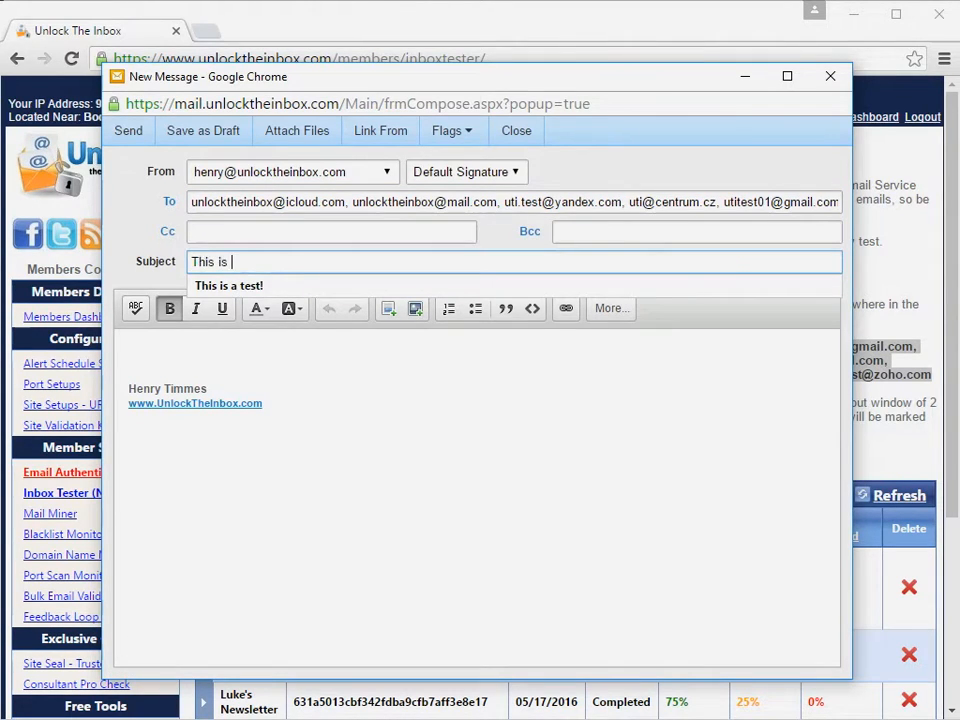
{"action": "type", "text": "a test!"}
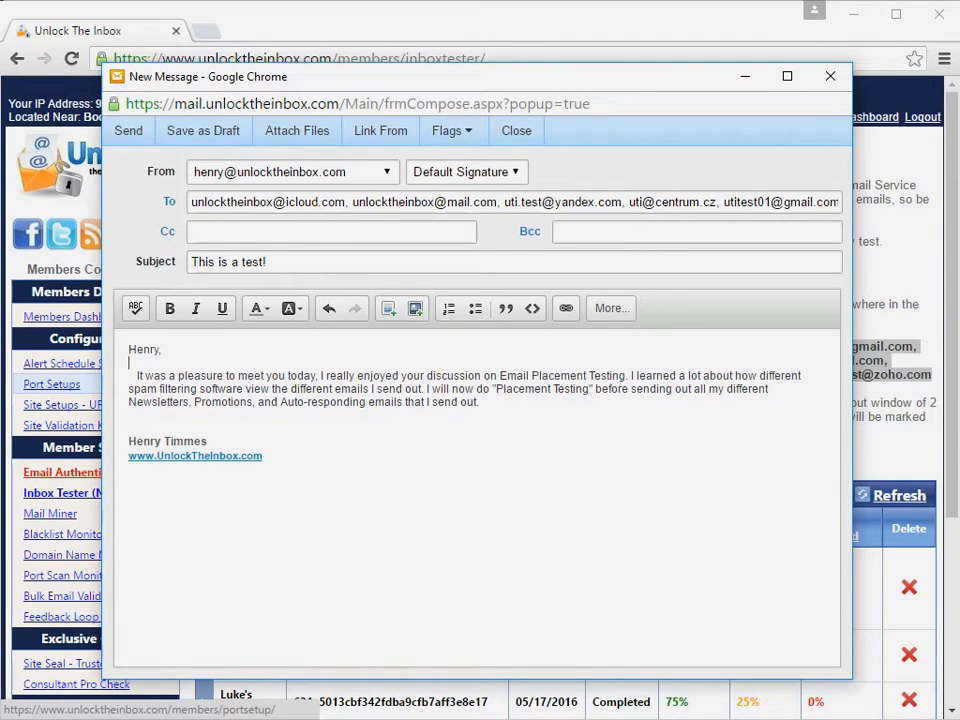
{"action": "left_click", "coordinate": [516, 130]}
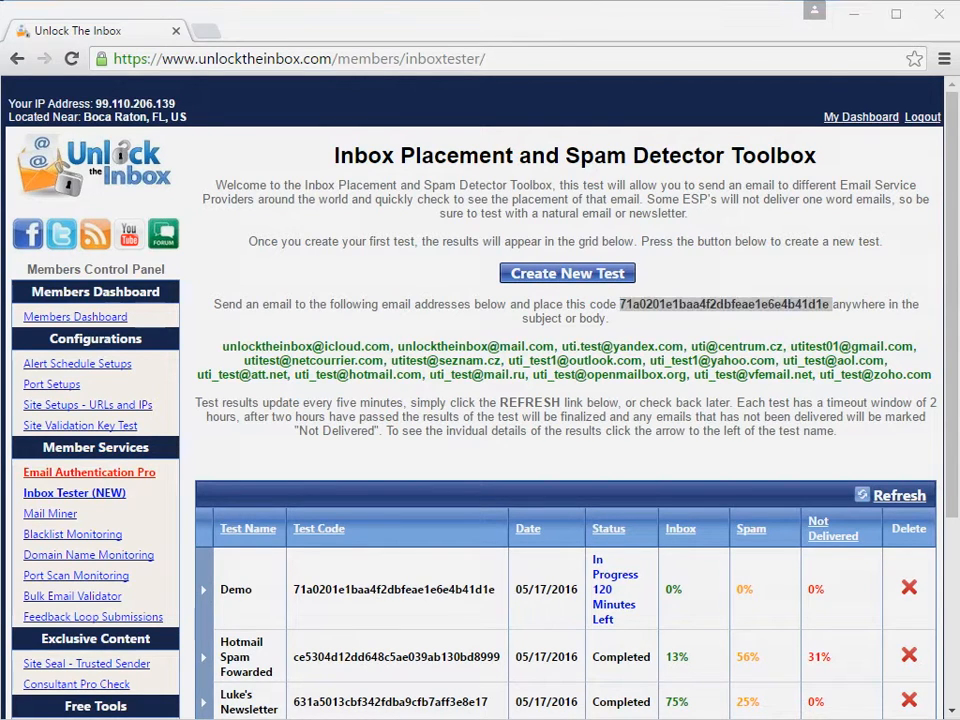
{"action": "left_click", "coordinate": [566, 272]}
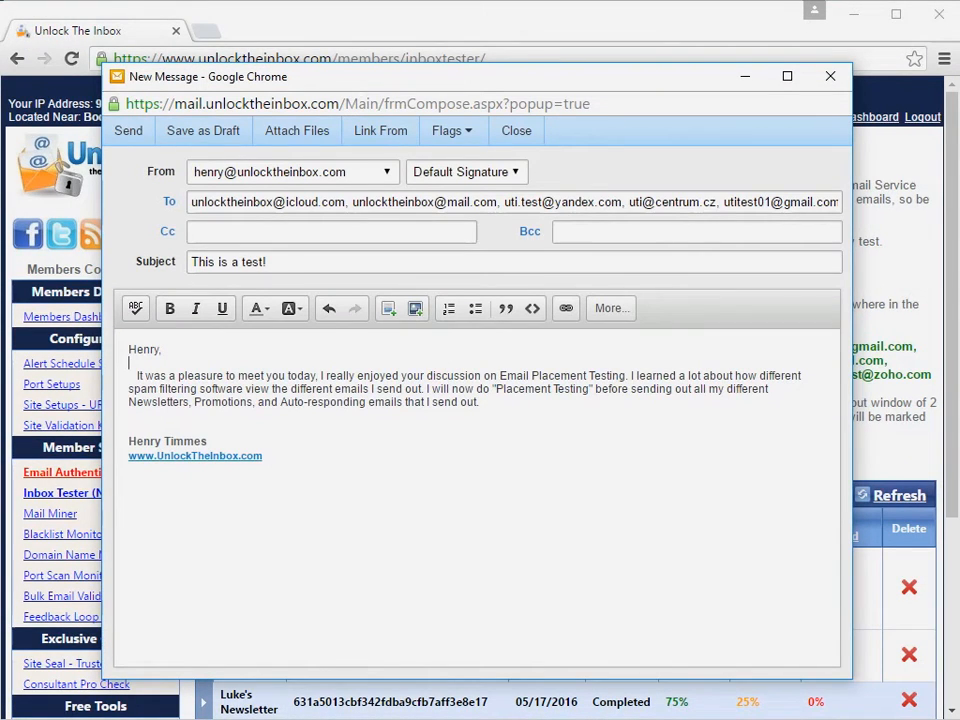
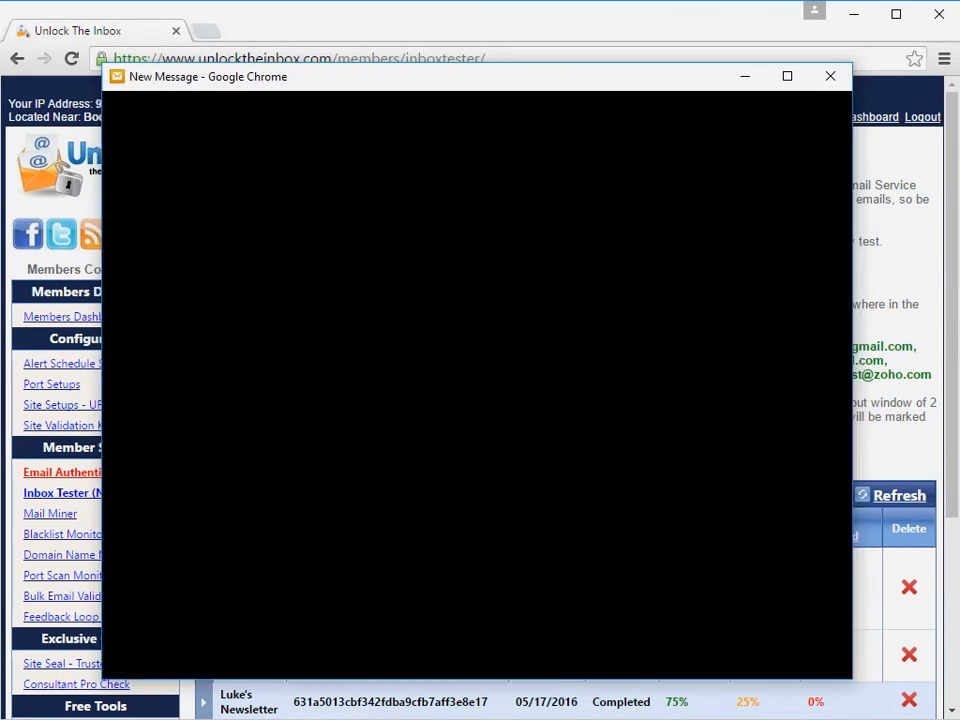
{"action": "left_click", "coordinate": [828, 76]}
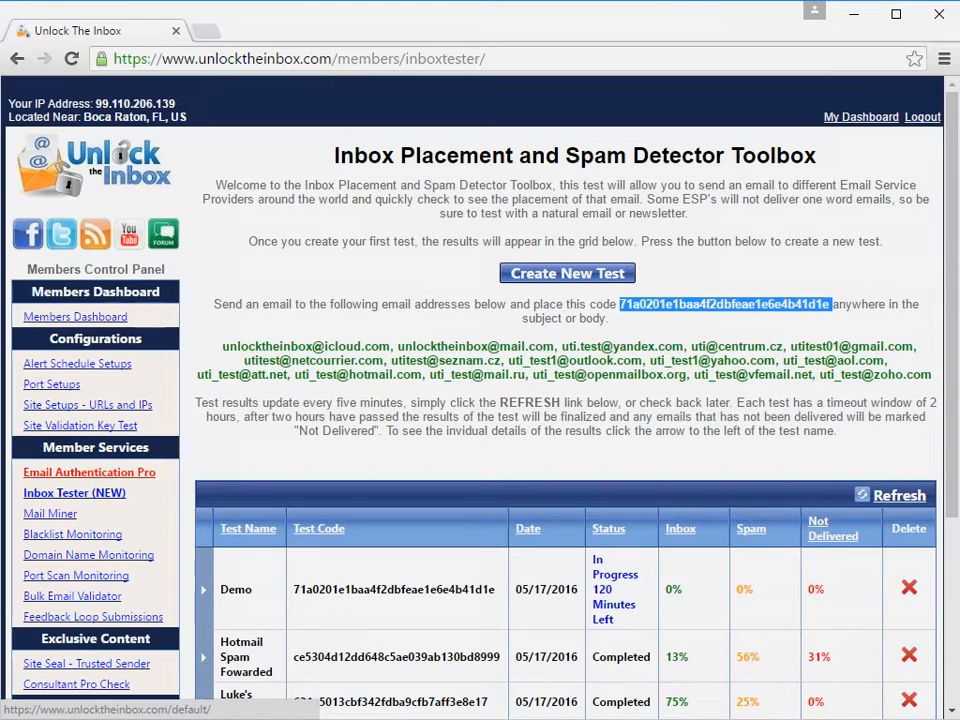
- Expand the Demo test at 88% inbox to show per-provider results, centrum.cz marked Spam
{"action": "scroll", "scroll_direction": "down", "scroll_amount": 3}
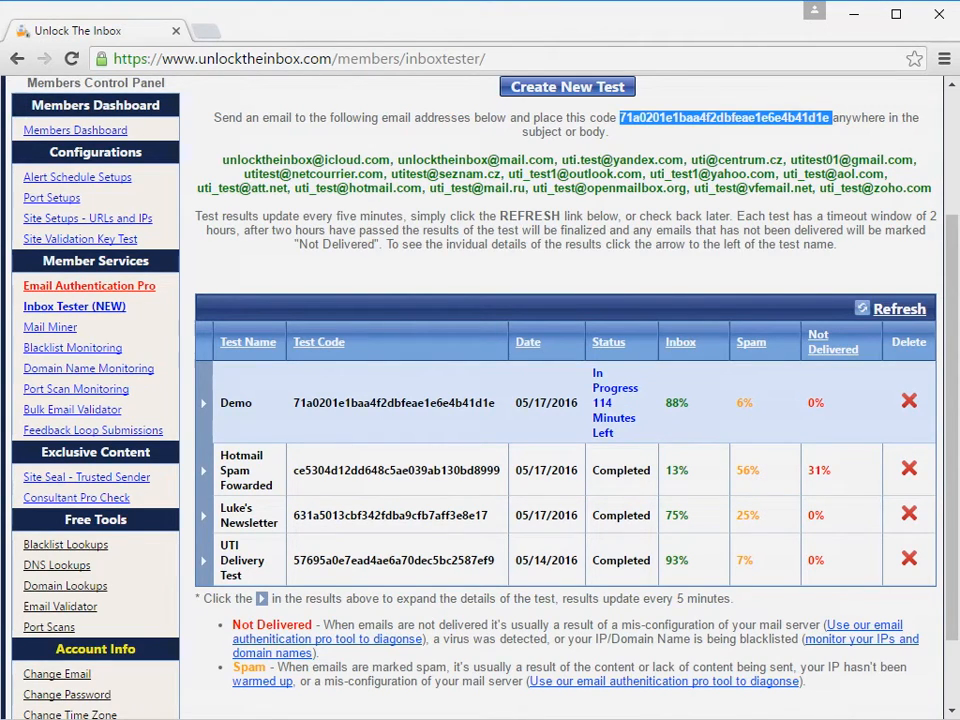
{"action": "left_click", "coordinate": [204, 402]}
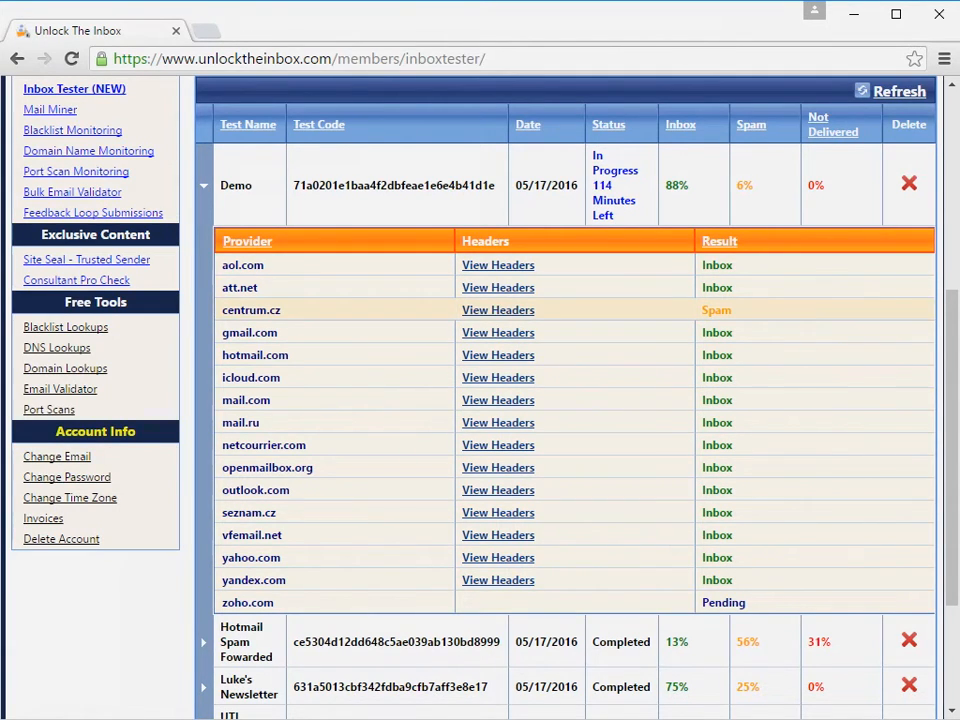
{"action": "left_click", "coordinate": [498, 310]}
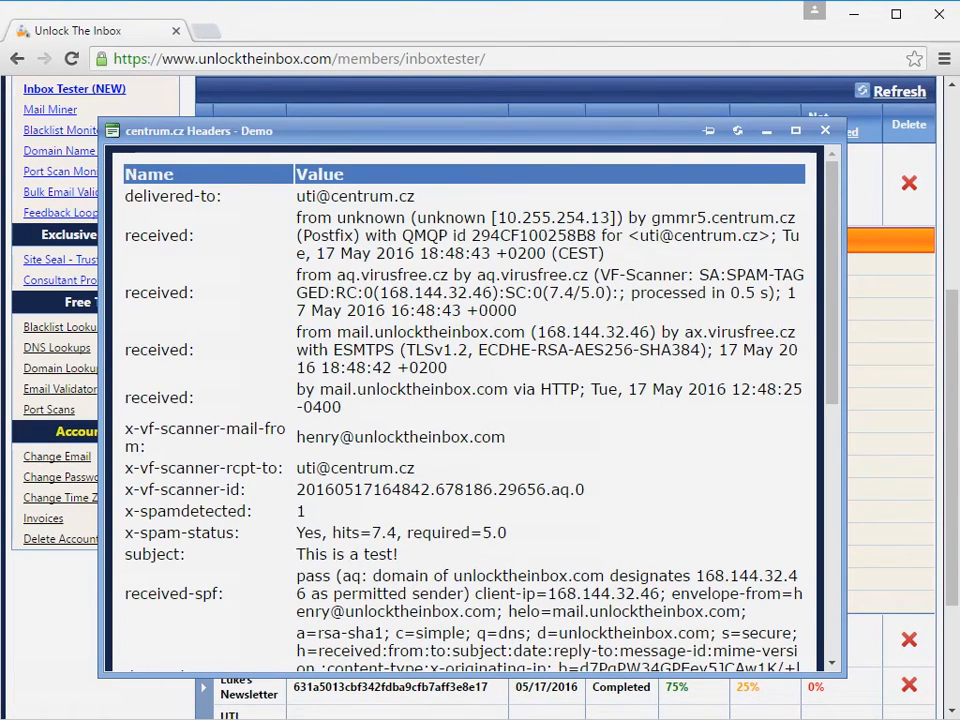
{"action": "double_click", "coordinate": [470, 532]}
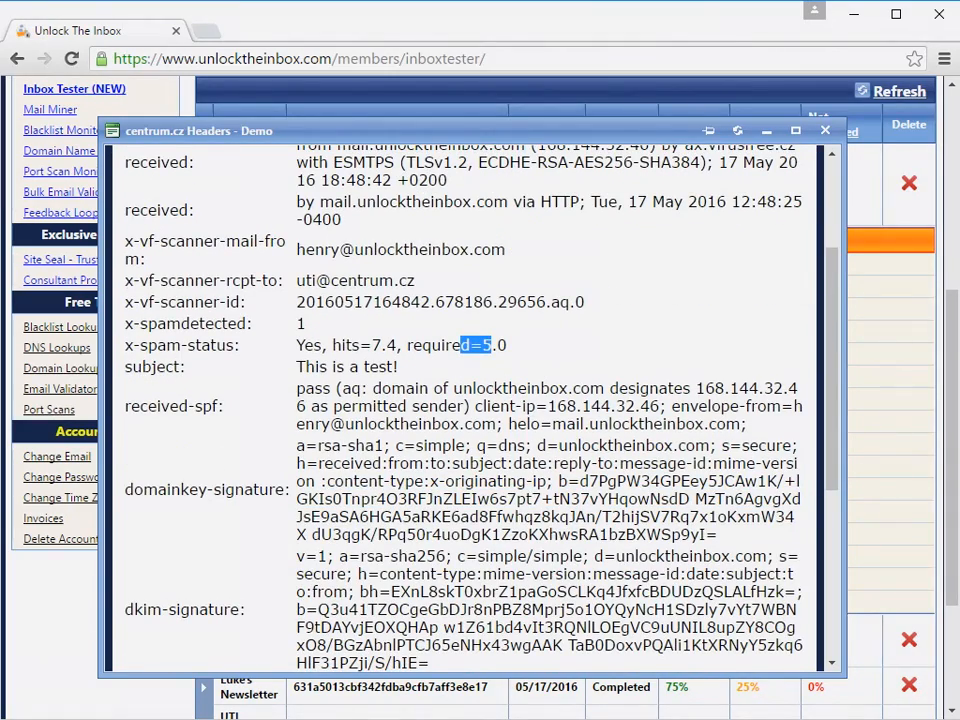
{"action": "scroll", "scroll_direction": "down", "scroll_amount": 3}
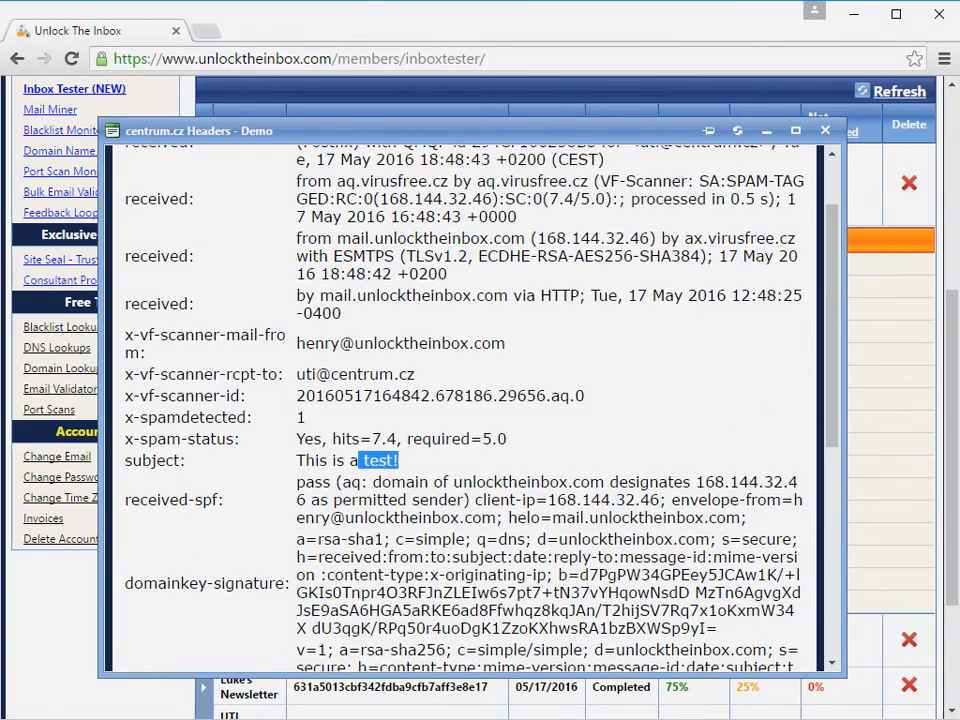
{"action": "scroll", "scroll_direction": "down", "scroll_amount": 3}
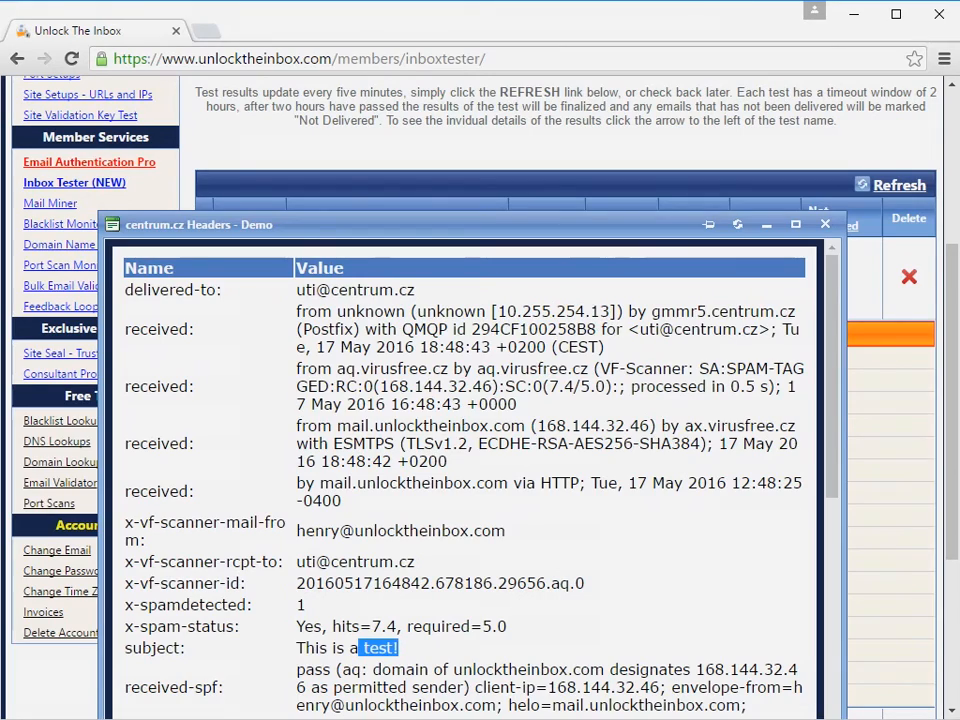
{"action": "left_click", "coordinate": [824, 224]}
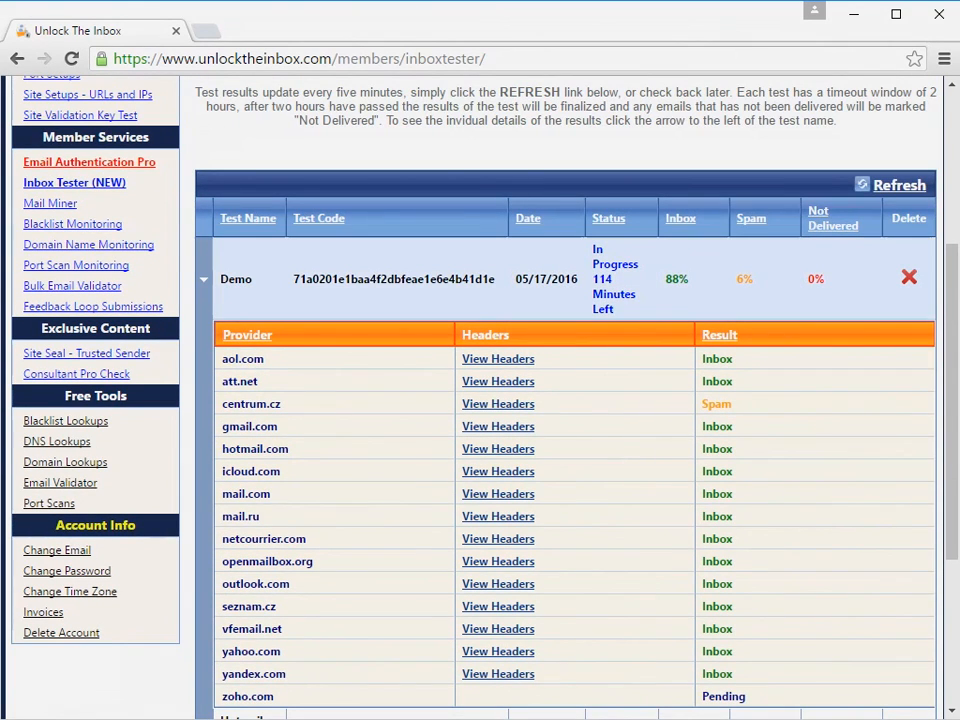
{"action": "scroll", "scroll_direction": "down", "scroll_amount": 3}
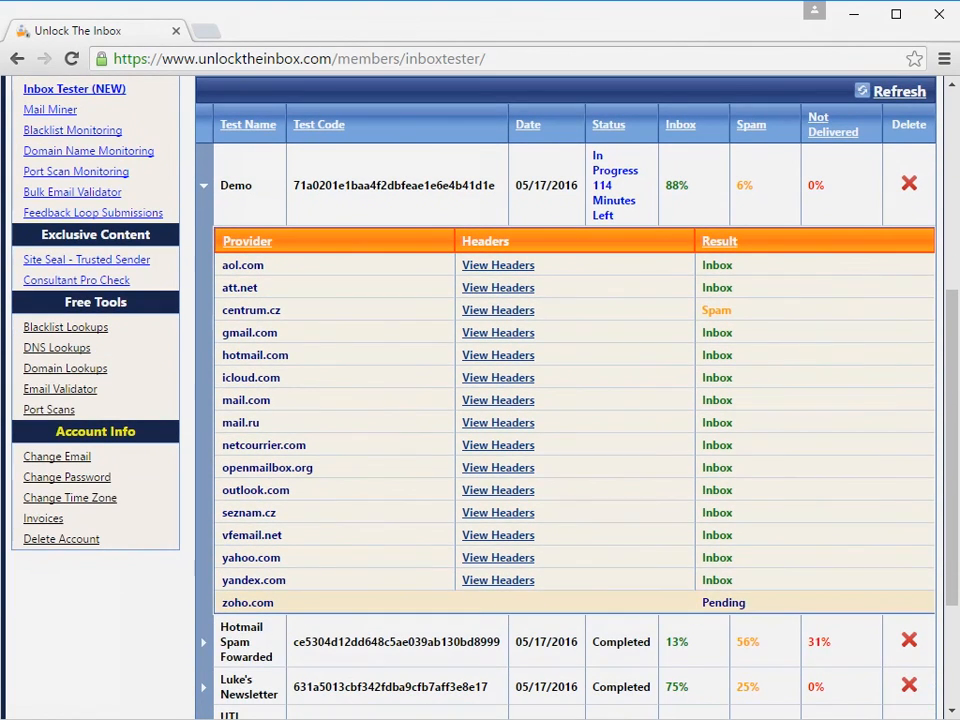